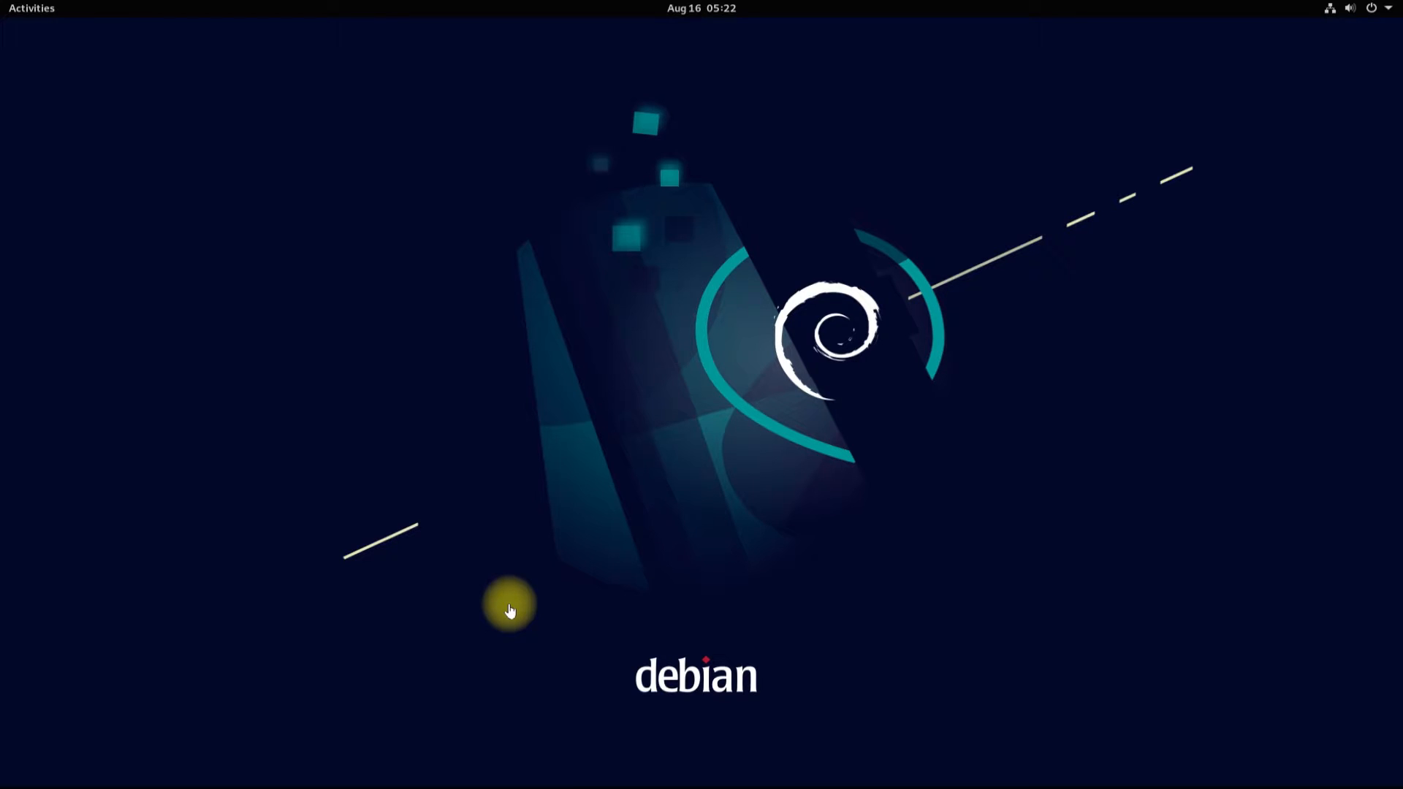
# Step: Launch a terminal from the GNOME activities overview
pyautogui.click(31, 8)
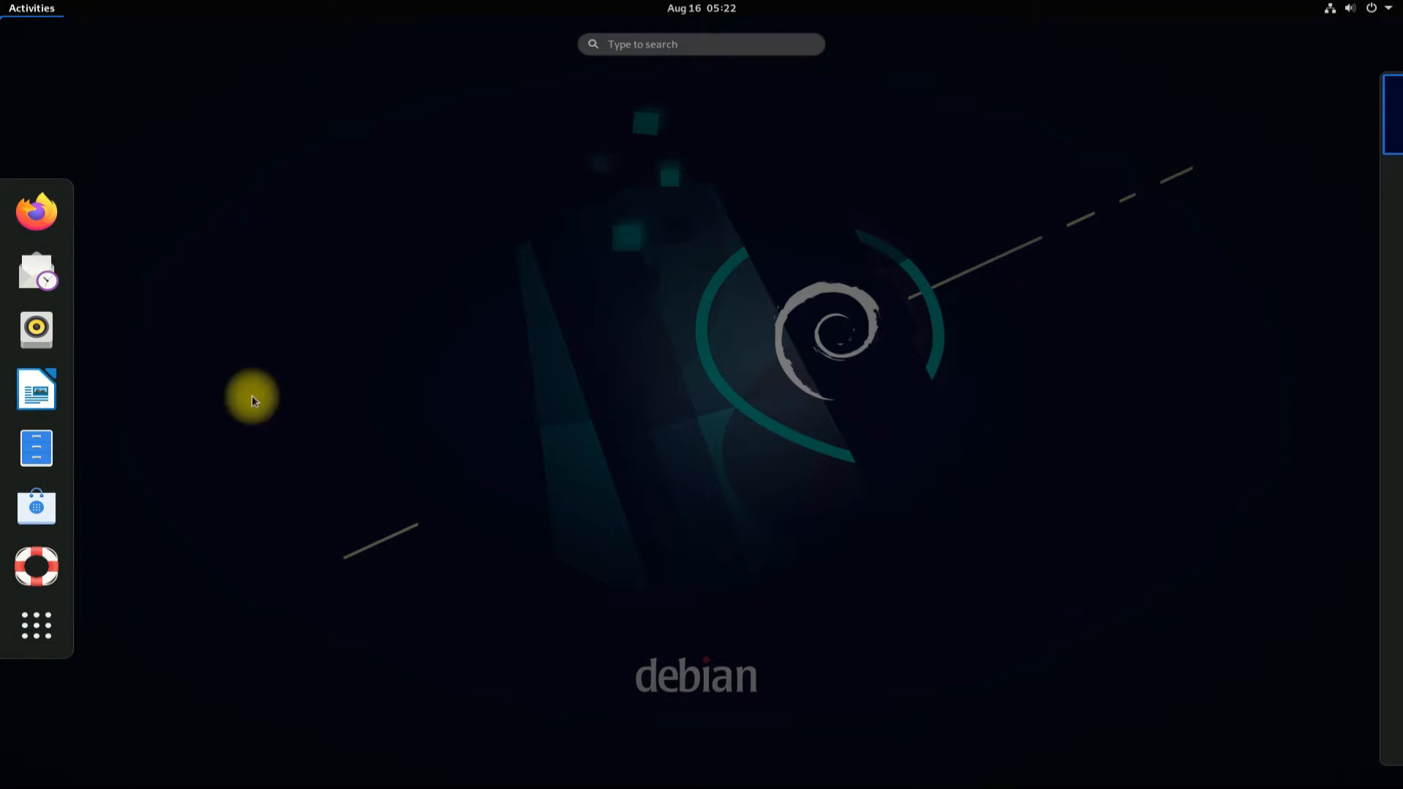
pyautogui.click(36, 626)
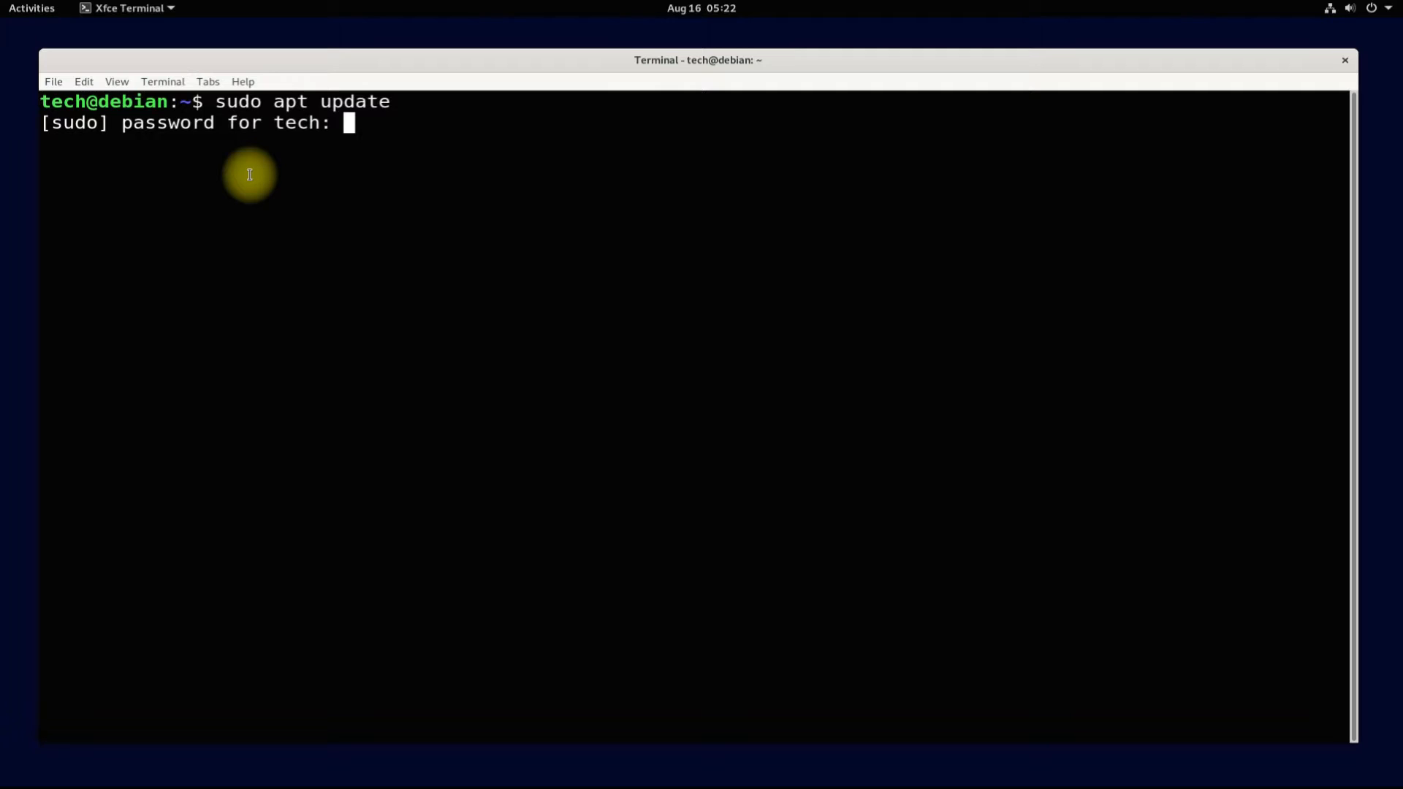
# Step: Run sudo apt update with the password, then begin the snapd install command
pyautogui.press('Return')
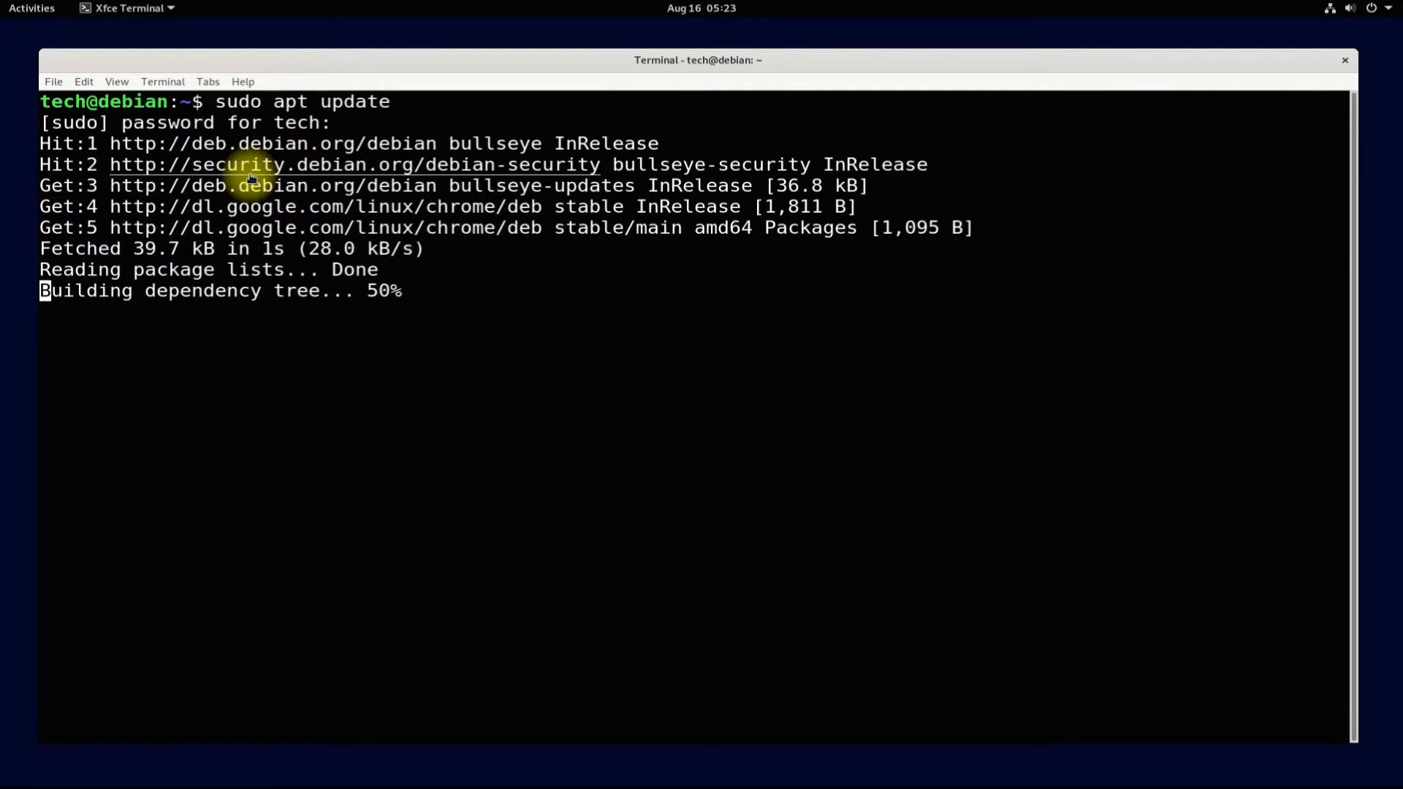
pyautogui.write('sudo apt install snapd')
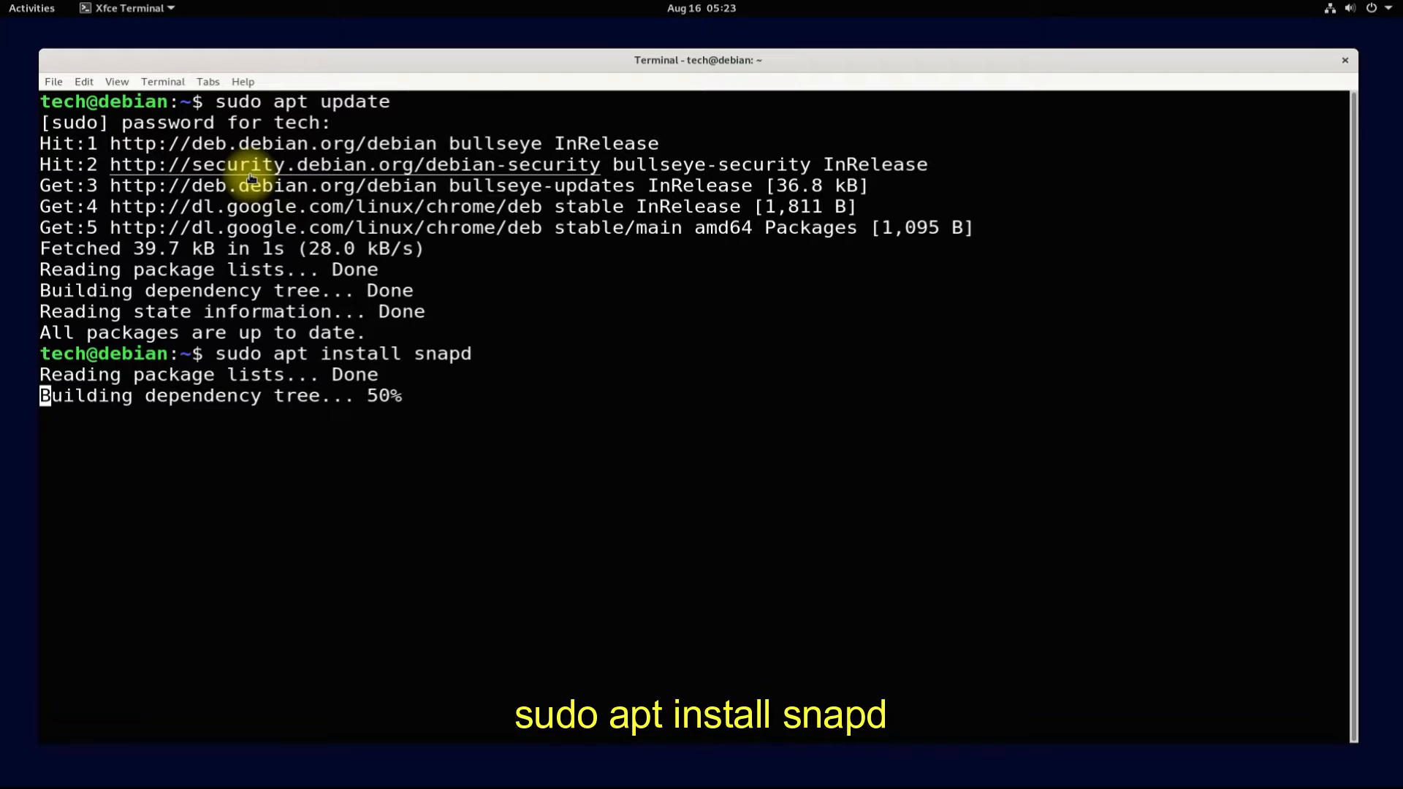
# Step: Confirm the sudo apt install snapd prompt with Y so snapd and squashfs-tools download
pyautogui.write('Y')
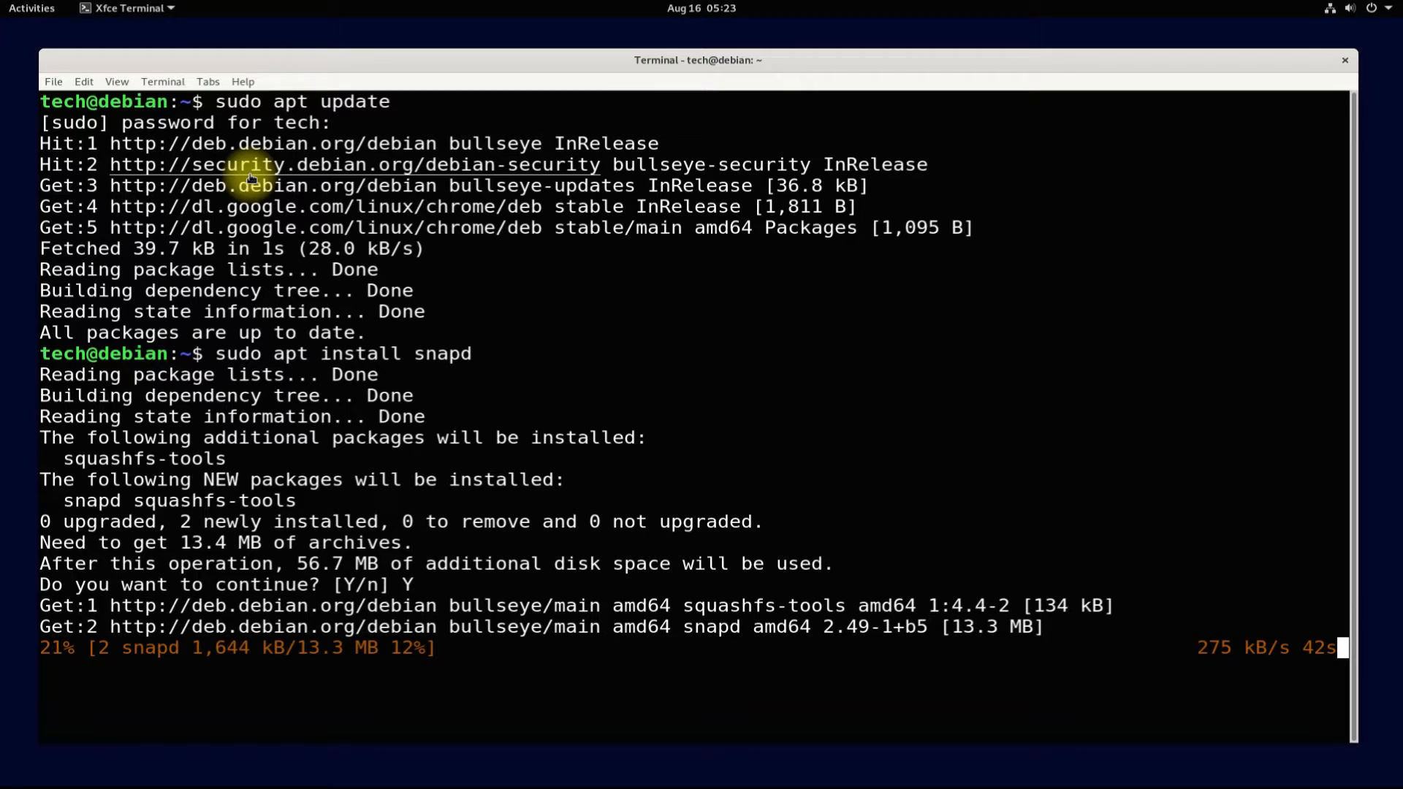
pyautogui.moveTo(1384, 401)
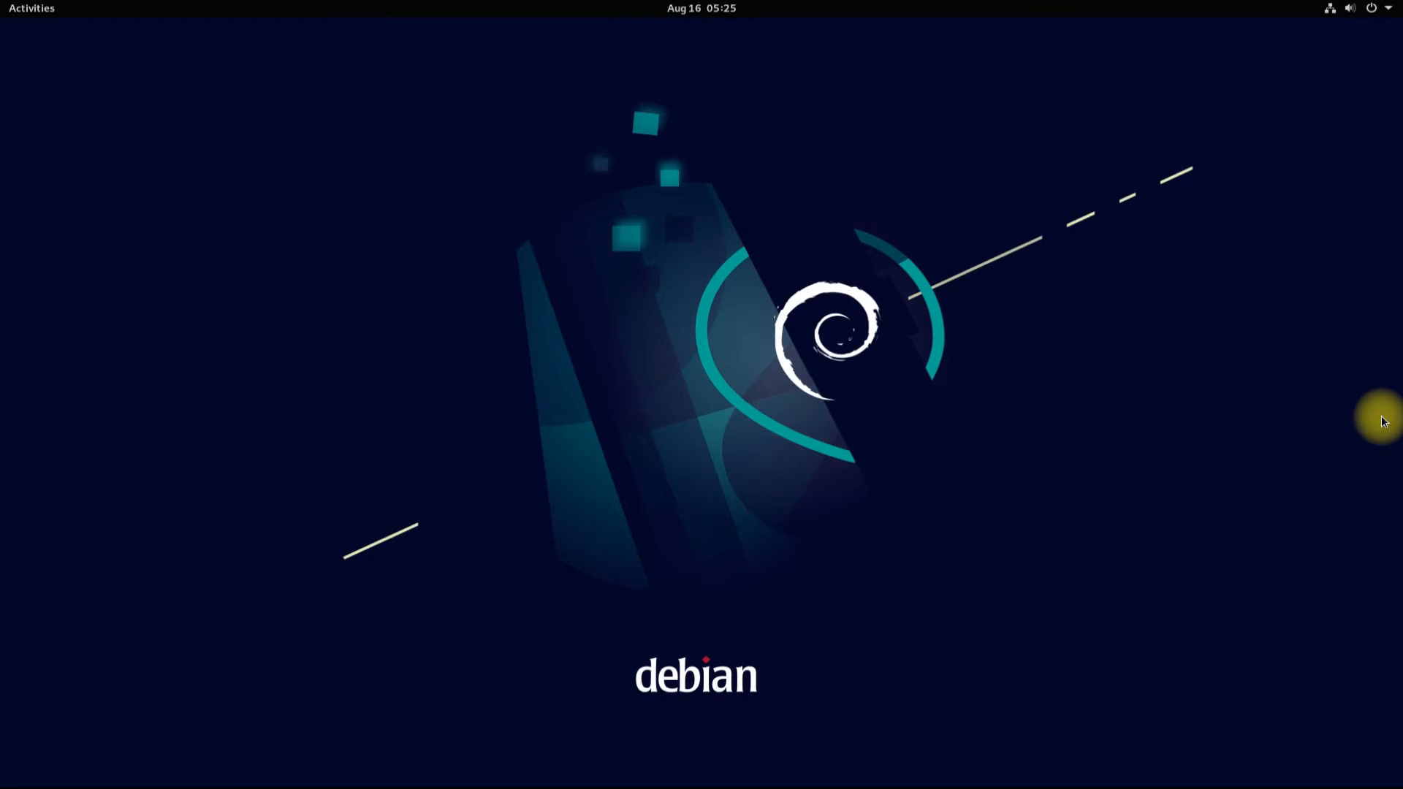
# Step: Log out via the system menu and sign back in with the password
pyautogui.click(1385, 8)
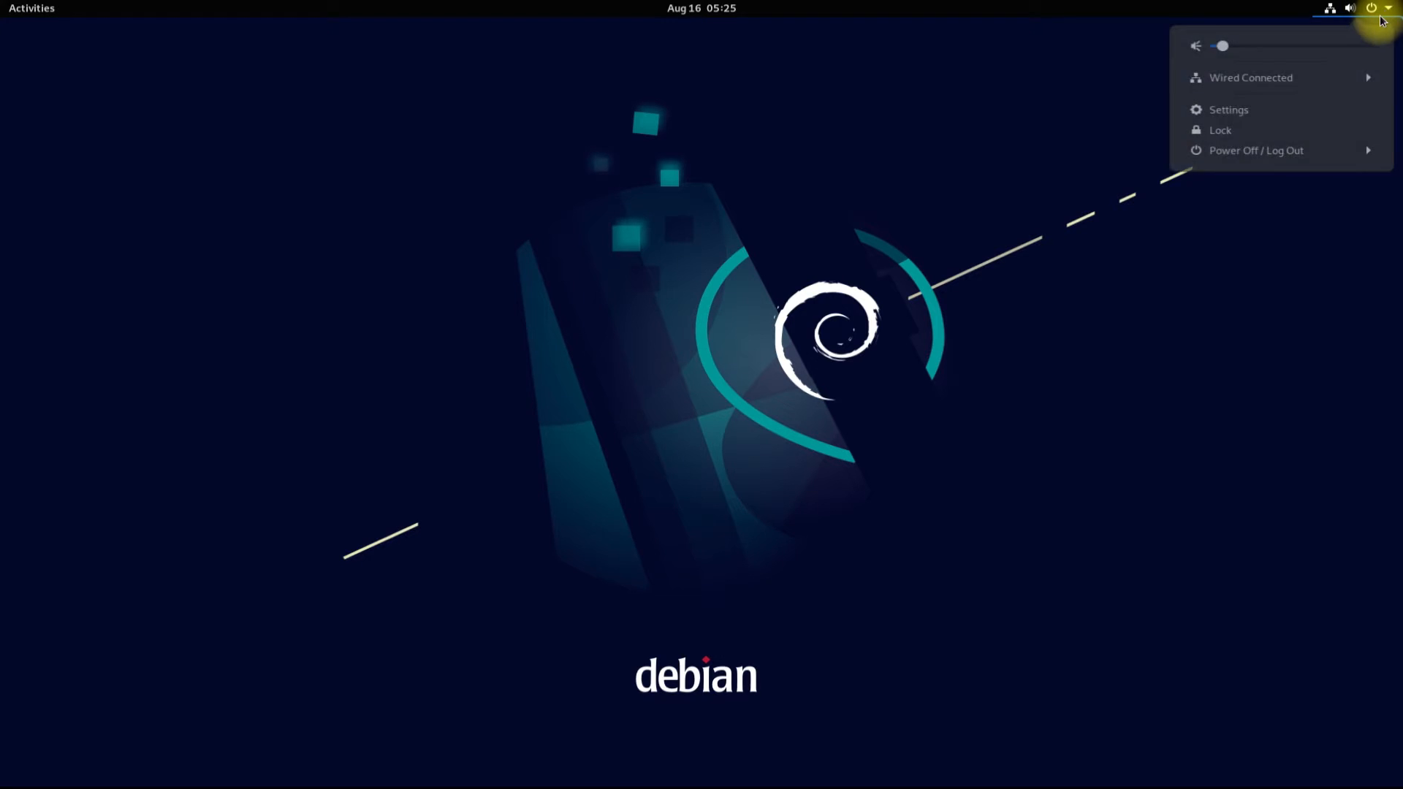
pyautogui.click(1255, 149)
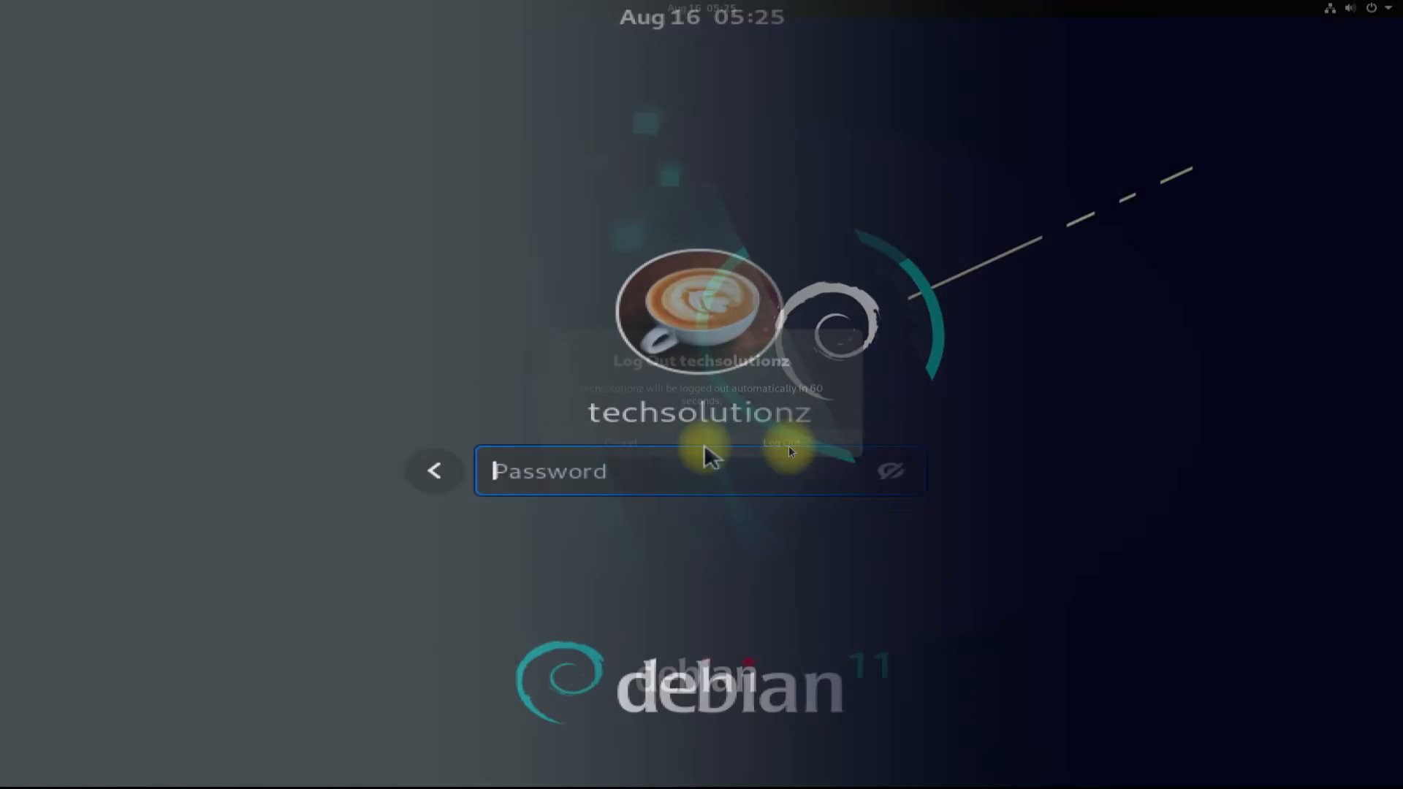
pyautogui.write('password')
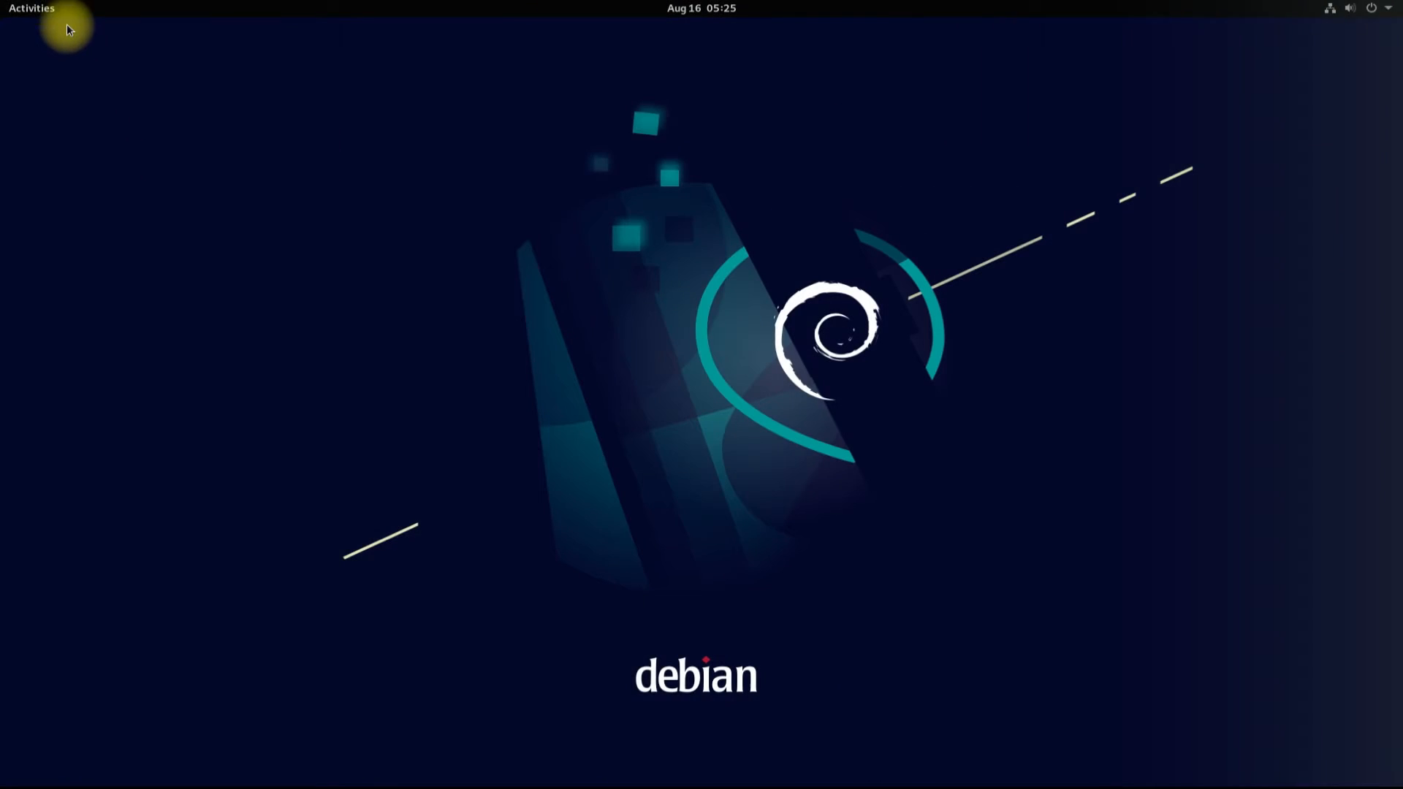
# Step: Reopen a terminal and run sudo snap install core to install core 16-2.51.3
pyautogui.click(30, 8)
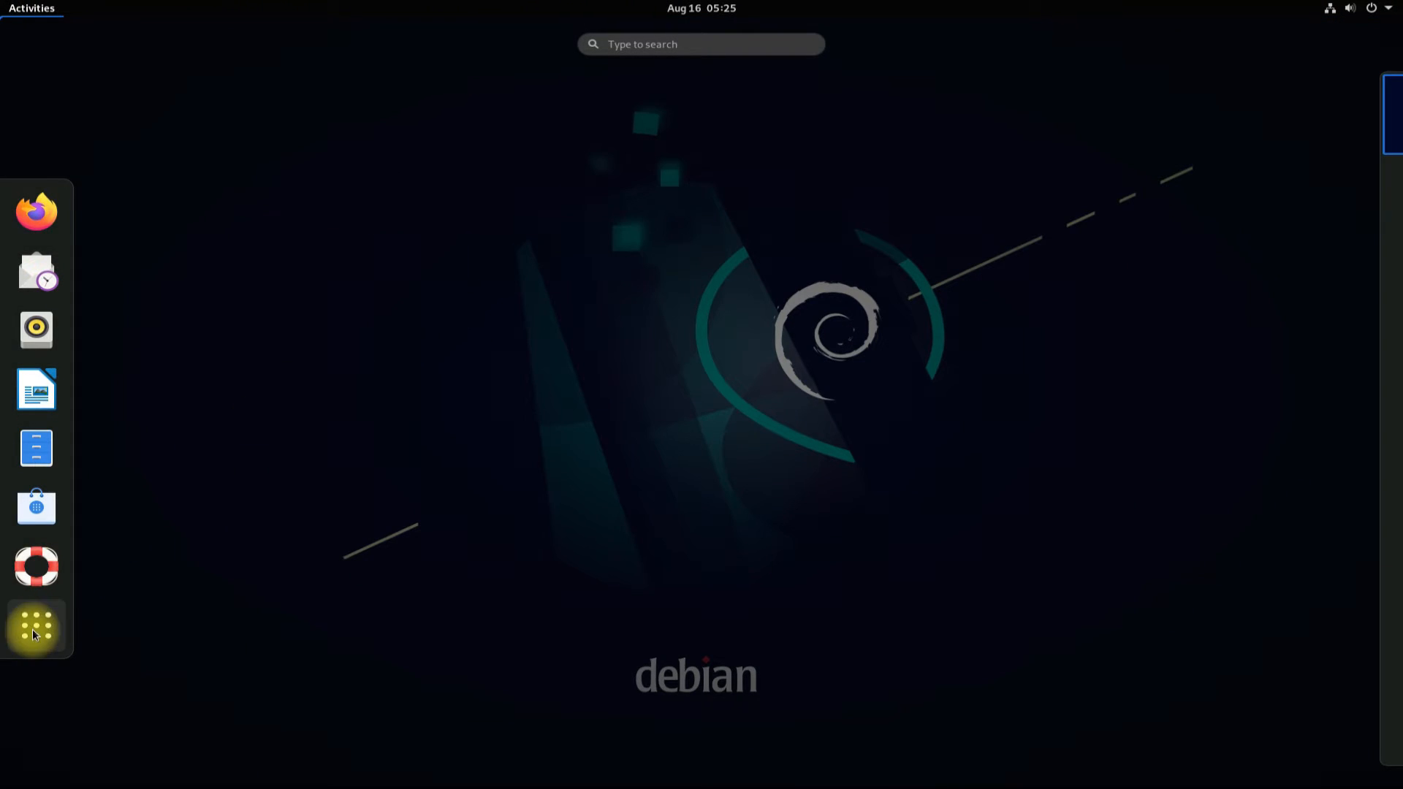
pyautogui.click(36, 624)
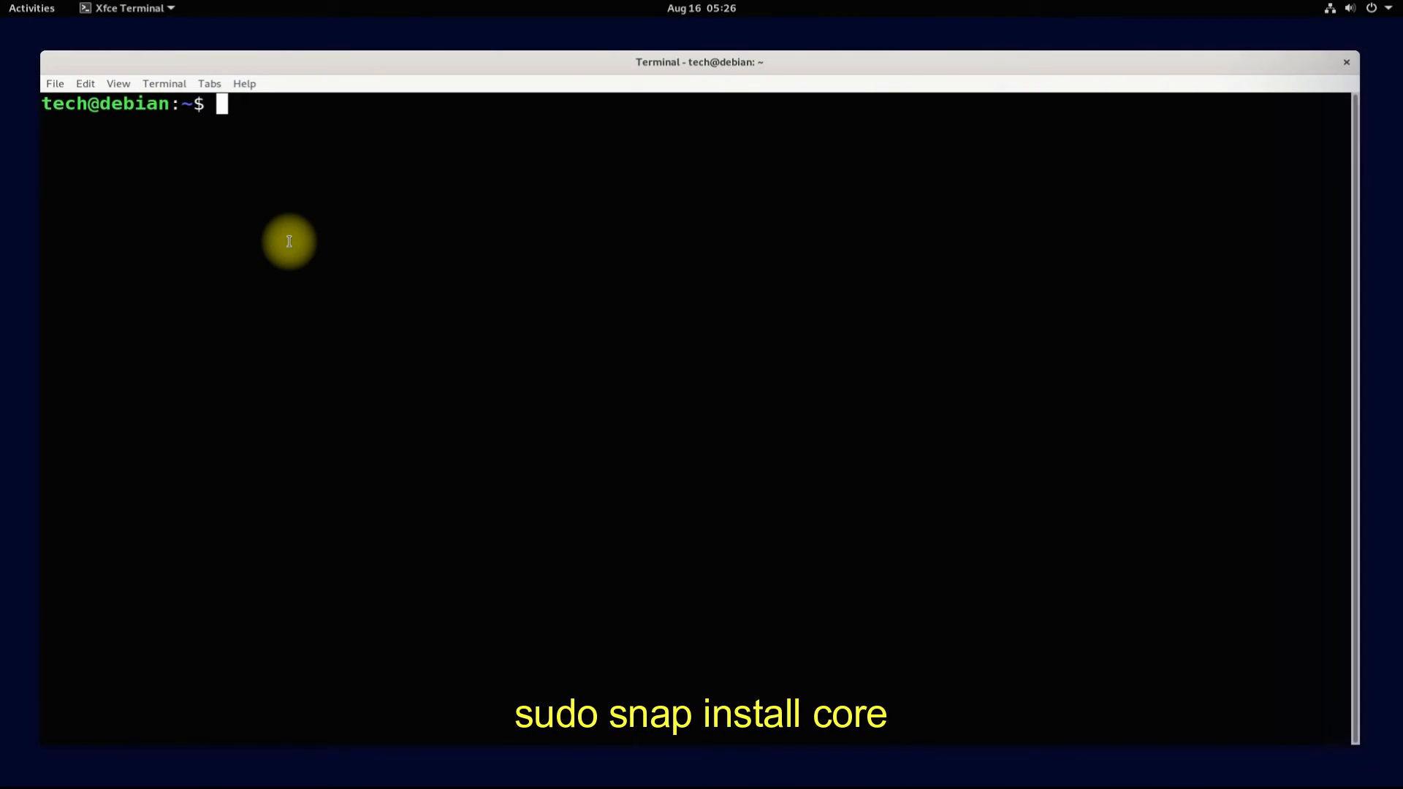
pyautogui.write('sudo snap install core')
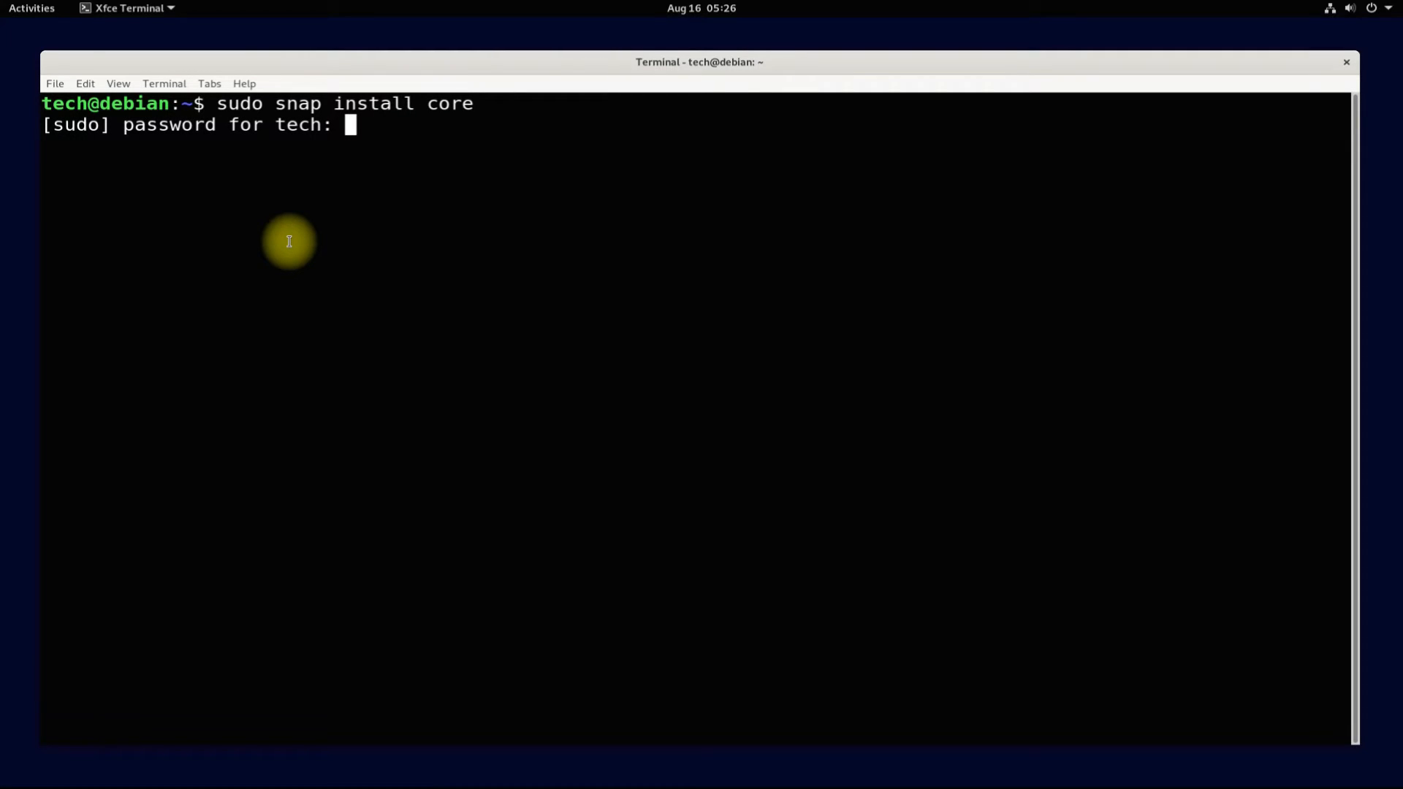
pyautogui.press('Return')
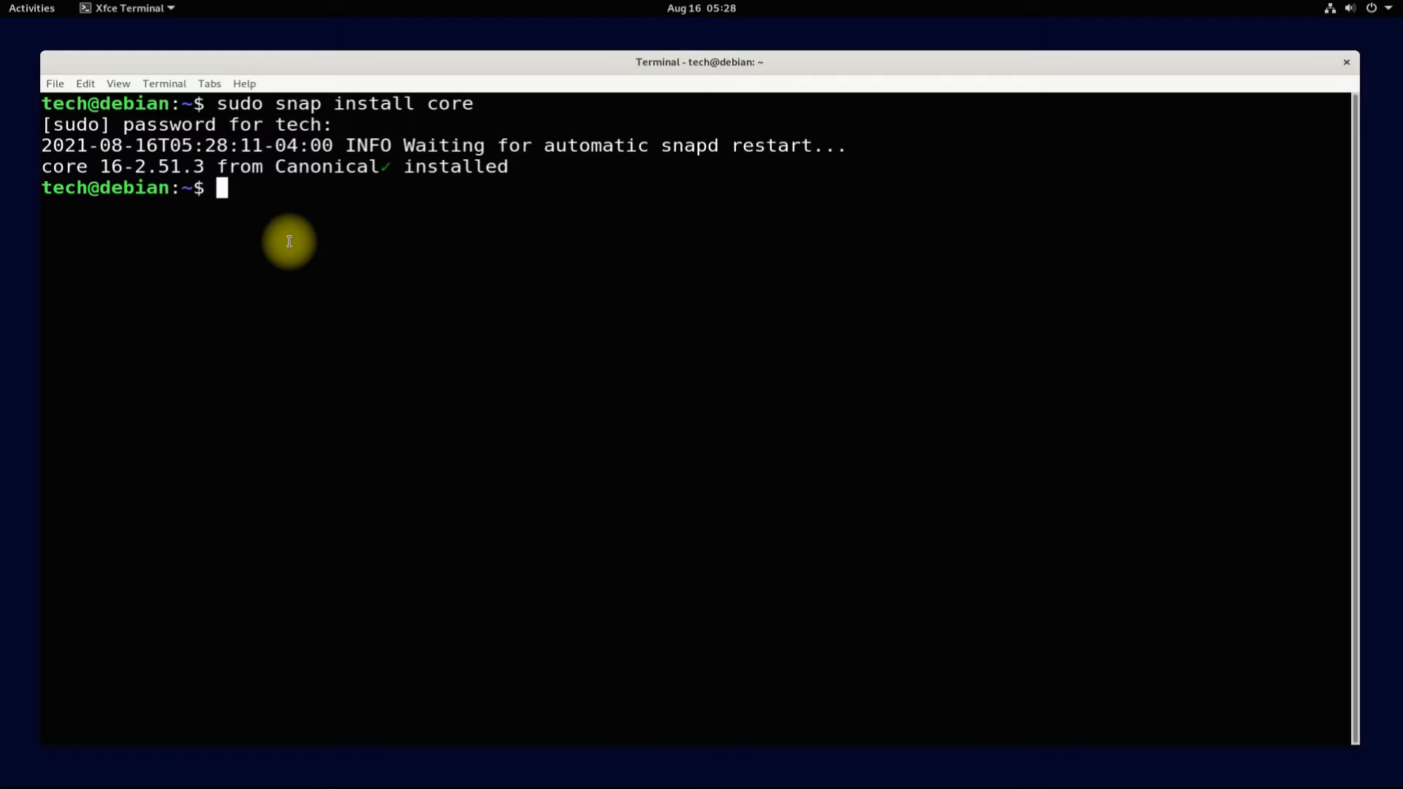
# Step: Run snap --version to show snap and snapd 2.51.3, series 16, on Debian 11
pyautogui.write('snap')
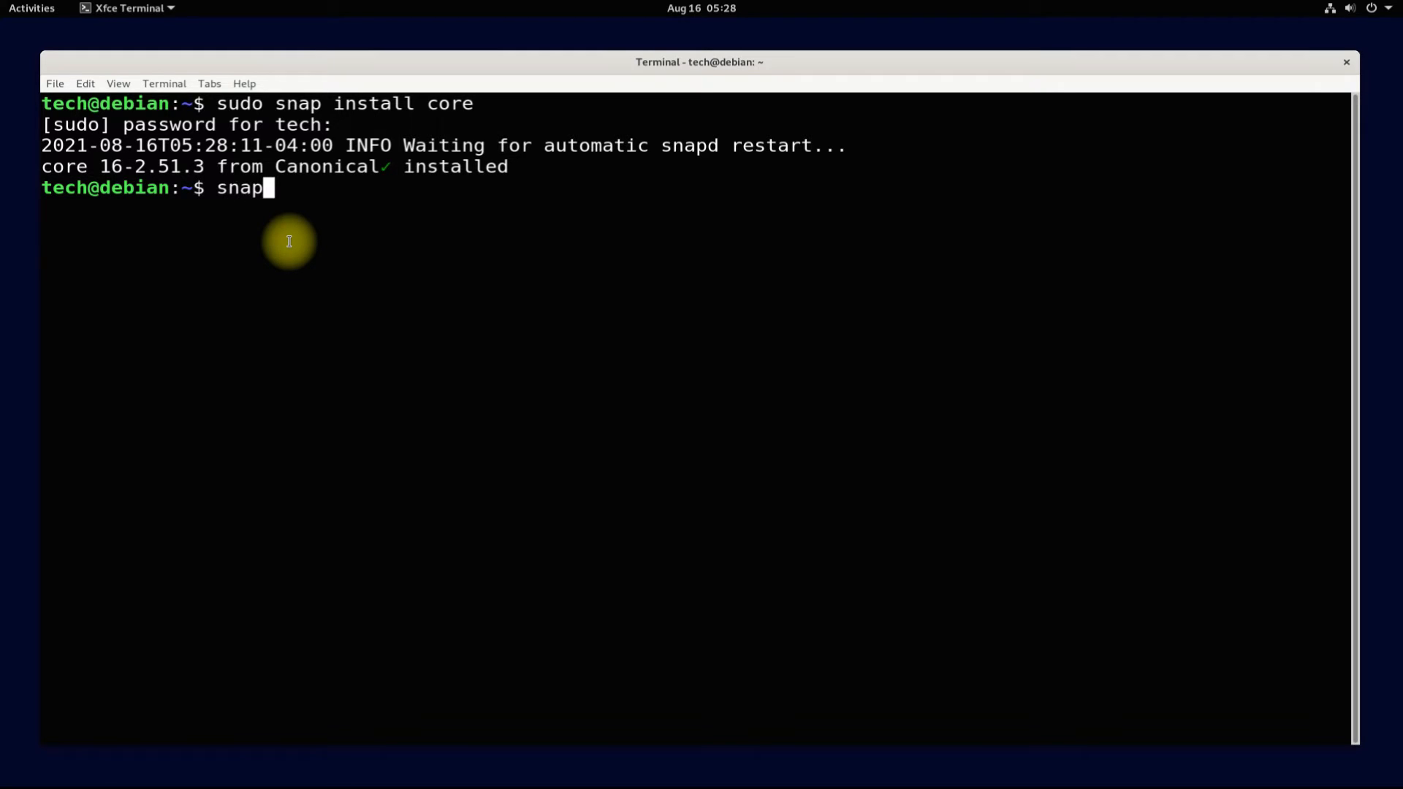
pyautogui.write('--version')
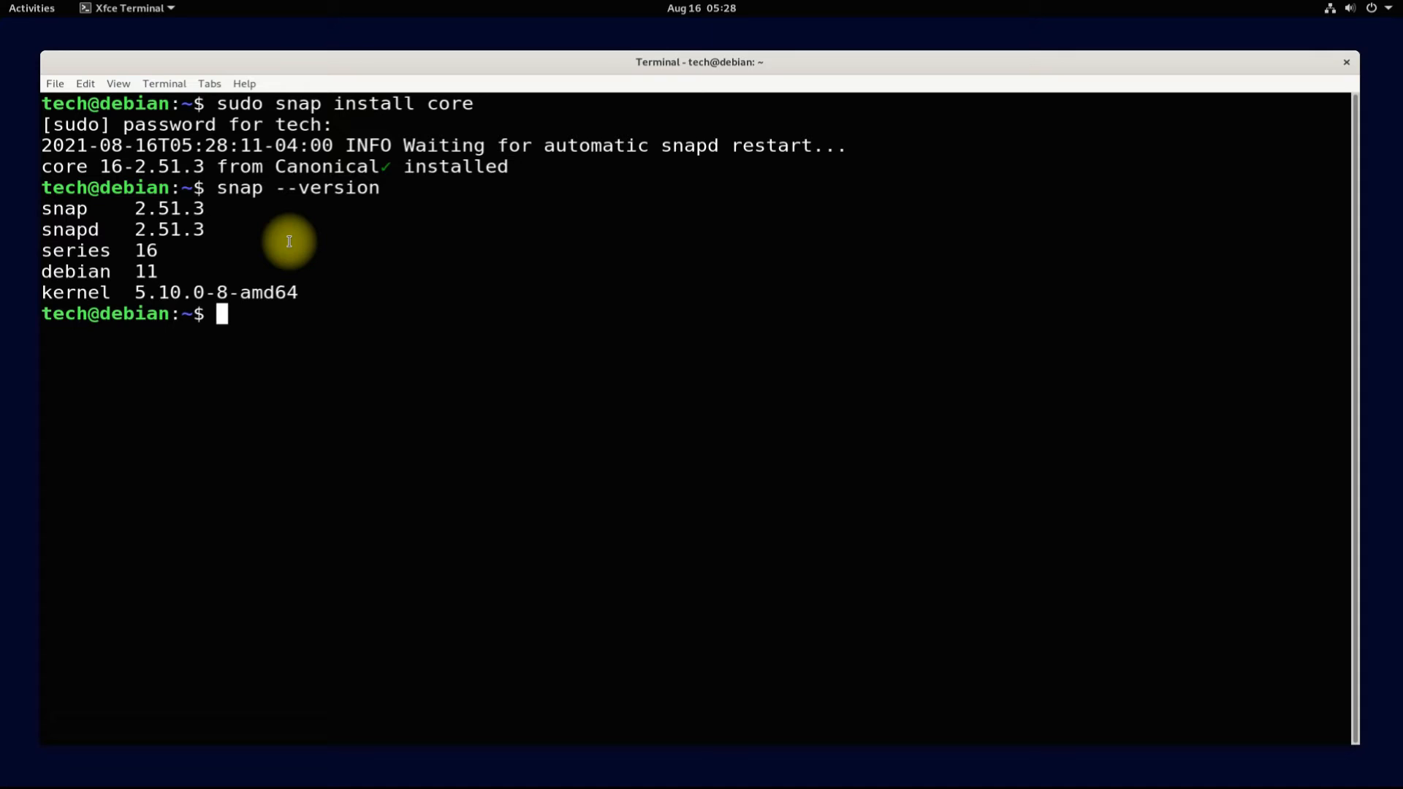
# Step: Install the hello-world snap 6.4 with sudo snap install hello-world
pyautogui.write('sudo snap')
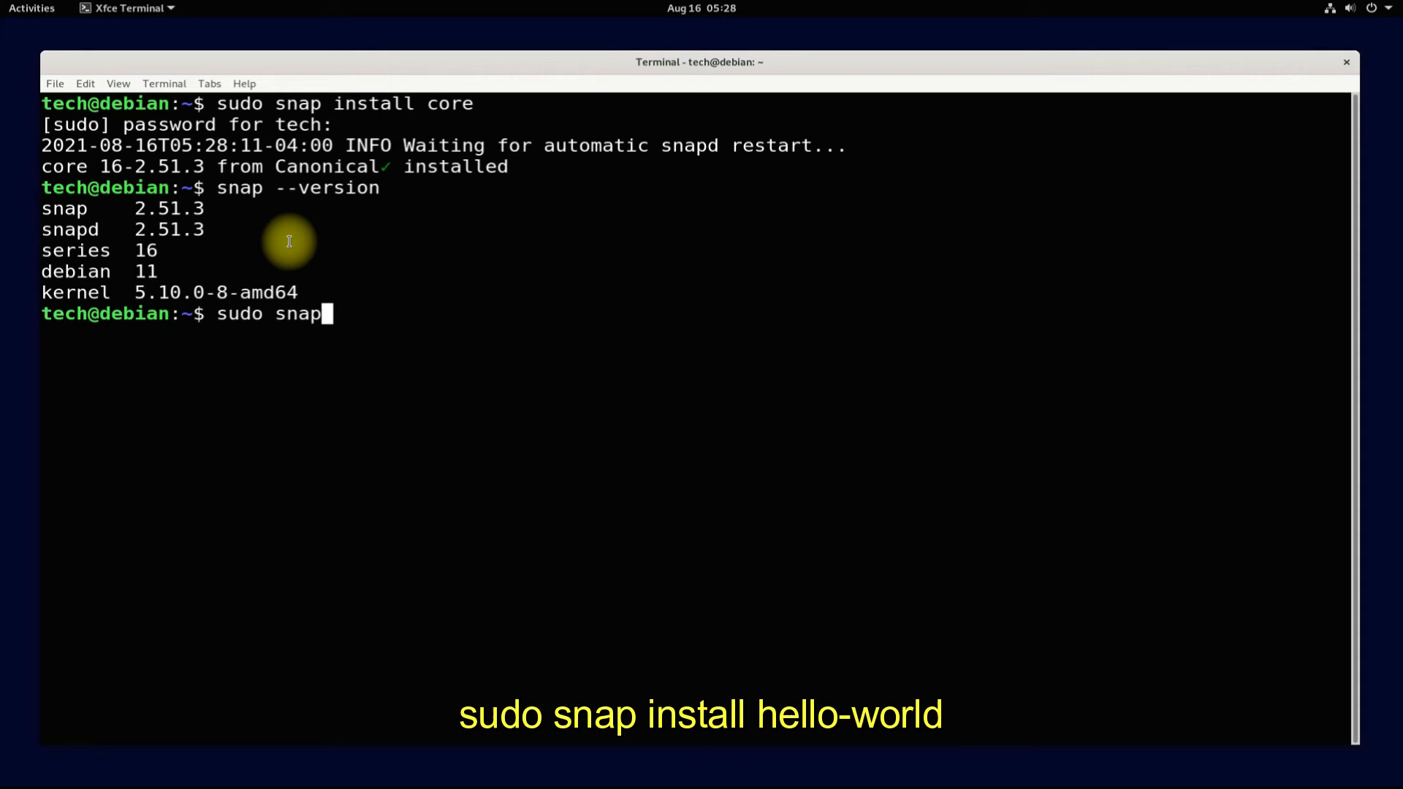
pyautogui.write('install hello-world')
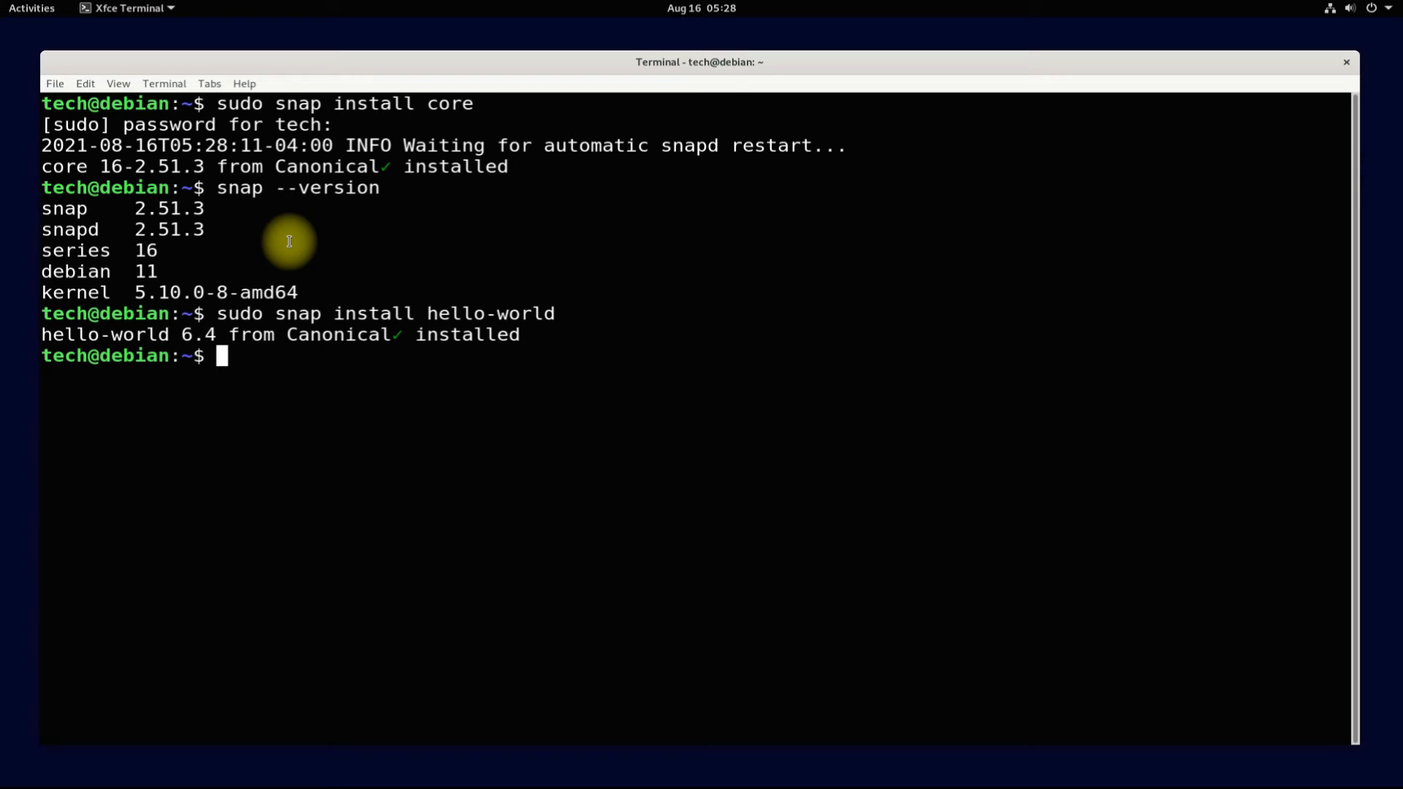
# Step: Run snap run hello-world and highlight its Hello World! output
pyautogui.write('snap r')
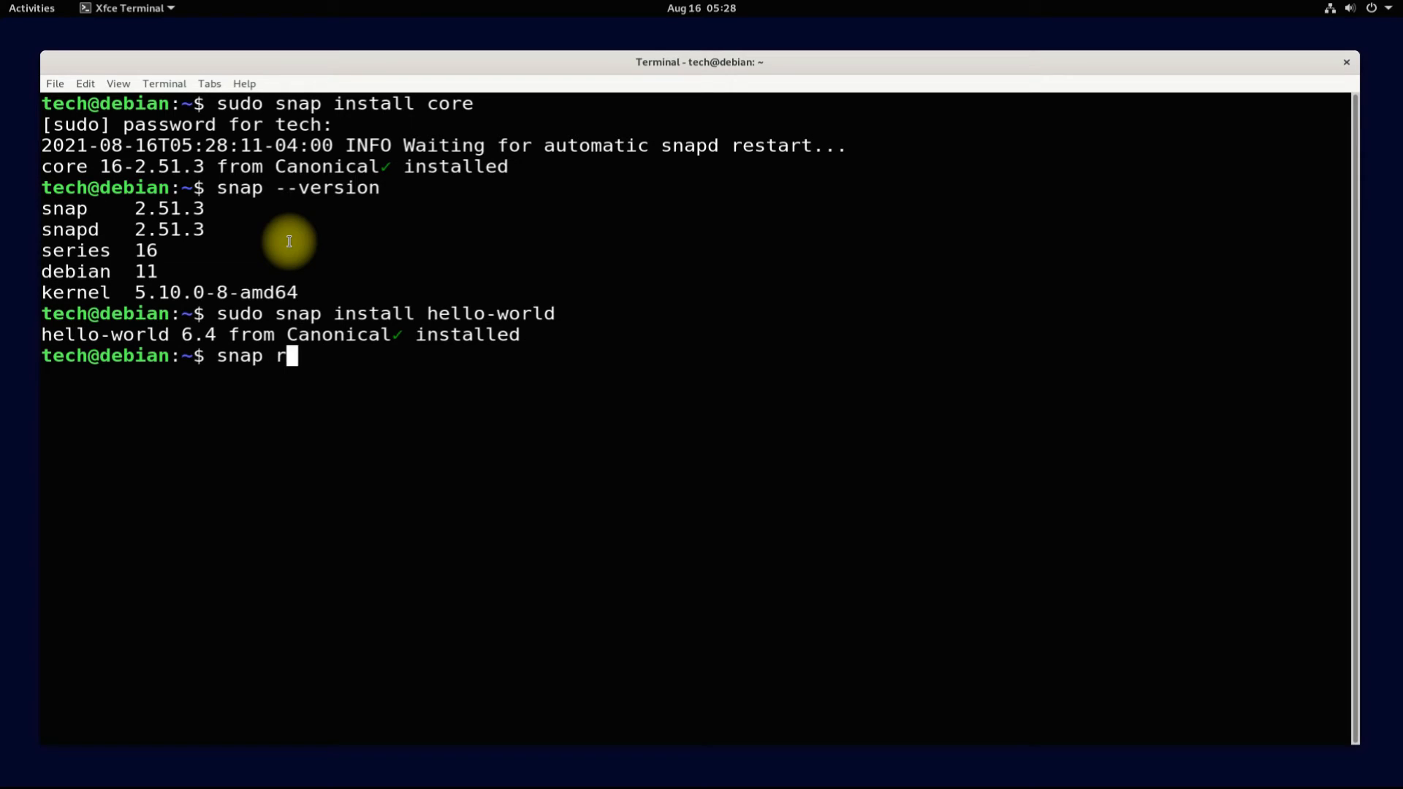
pyautogui.write('un hello')
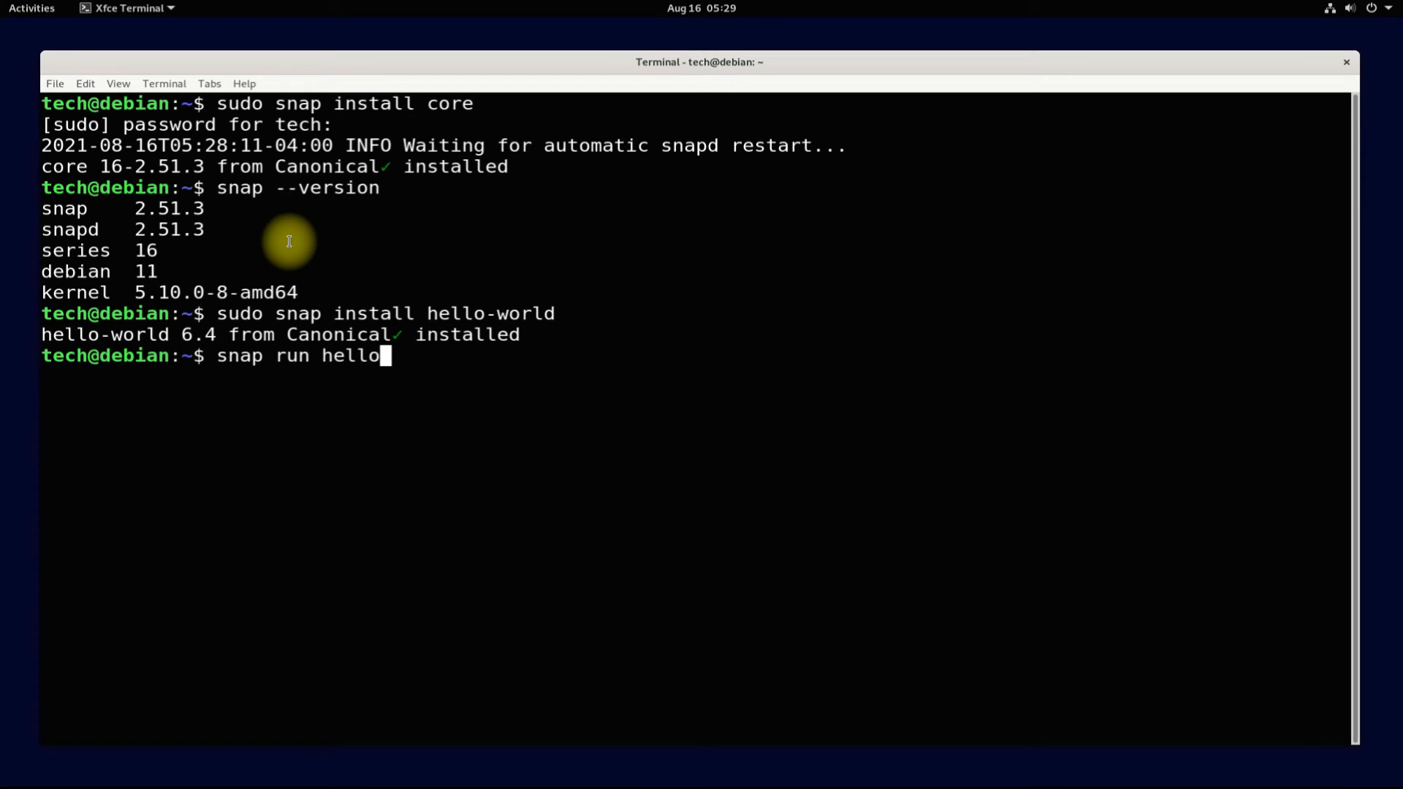
pyautogui.press('Return')
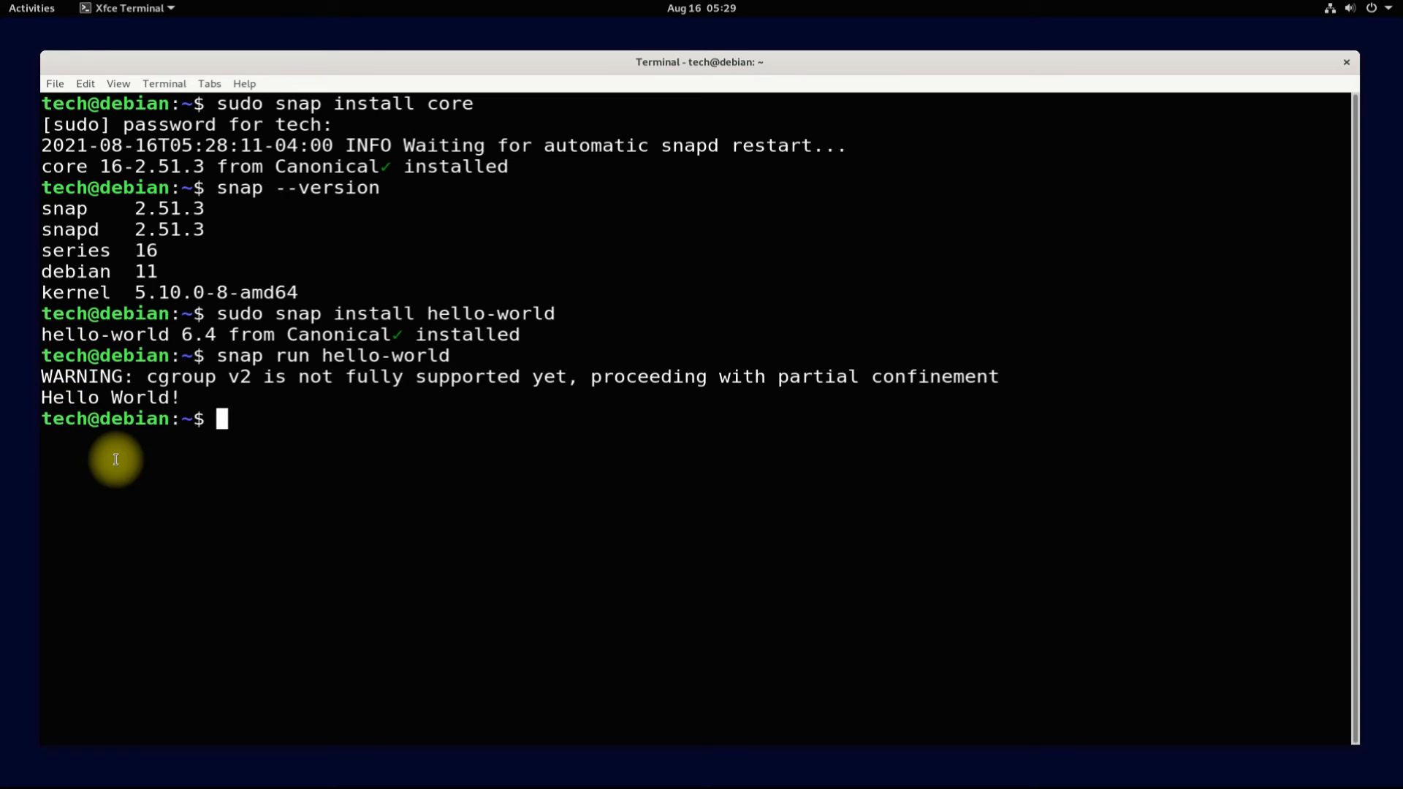
pyautogui.doubleClick(109, 398)
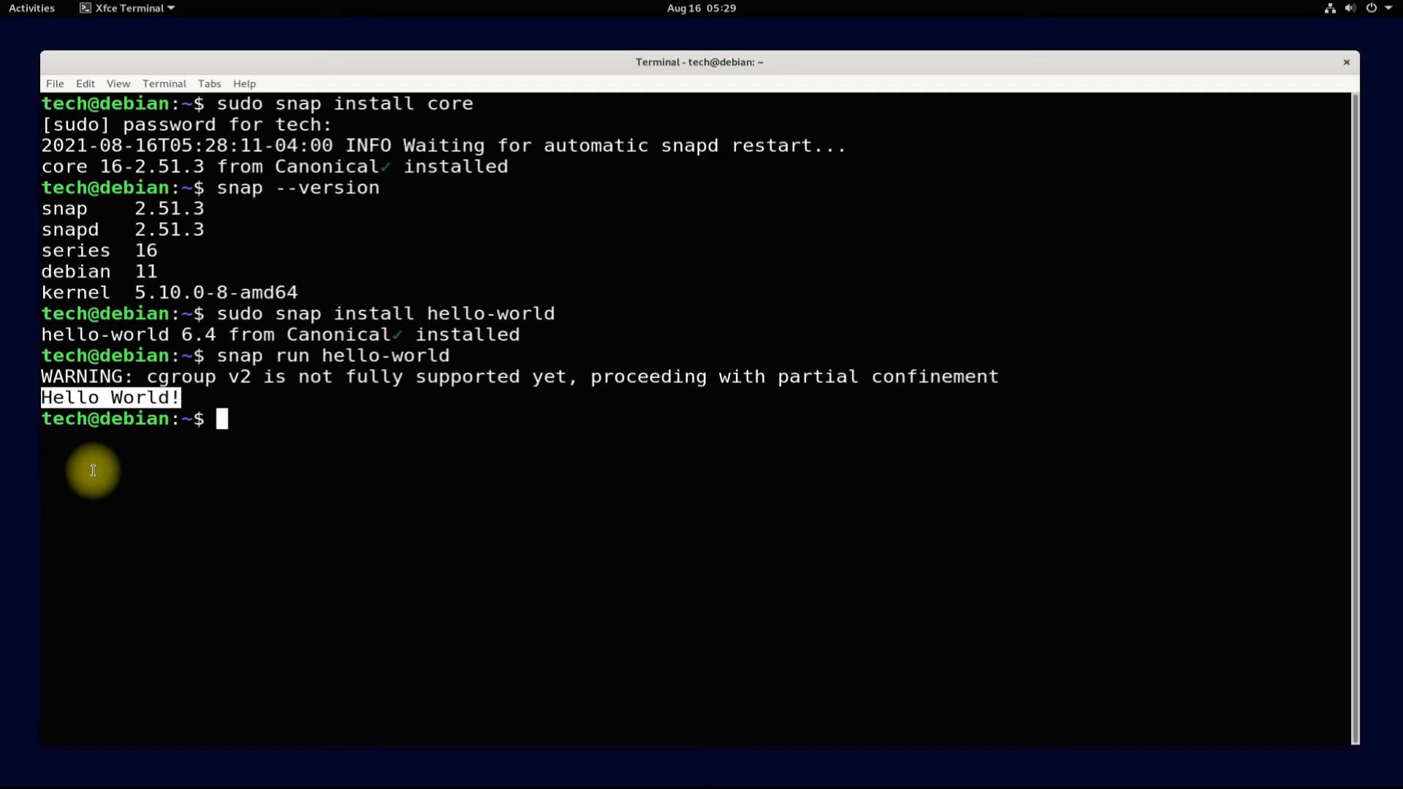